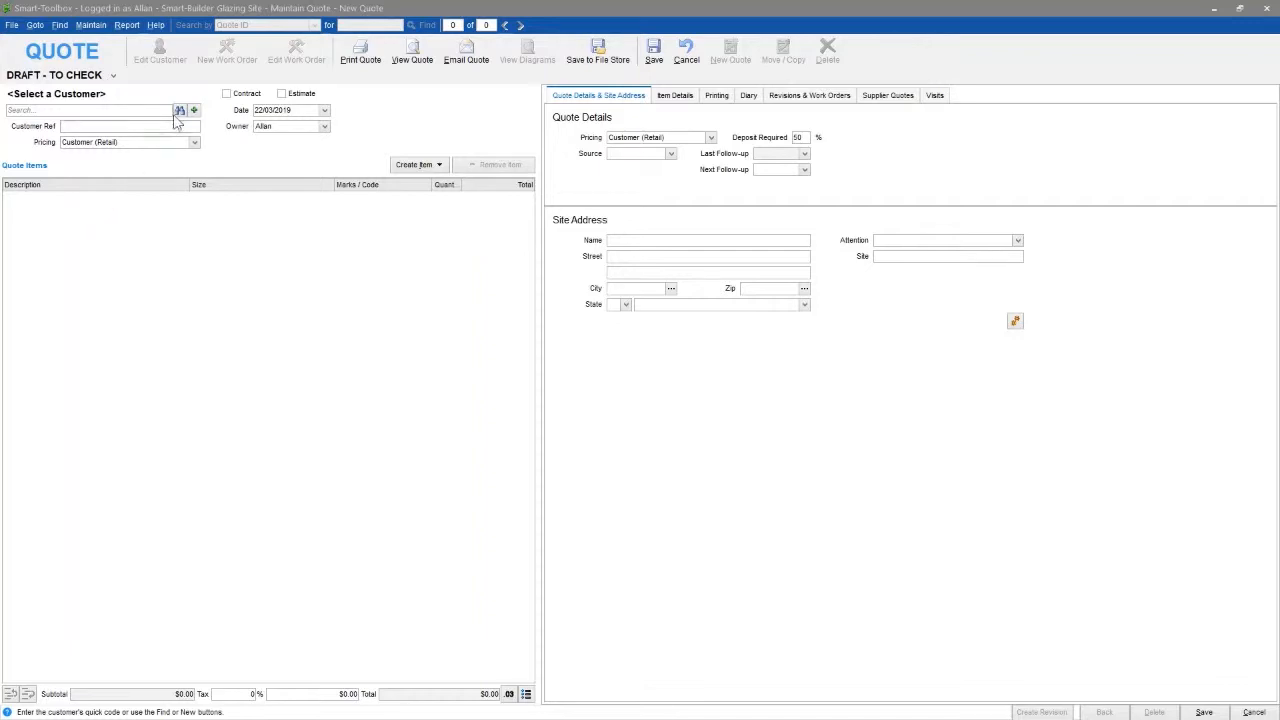
left_click(180, 110)
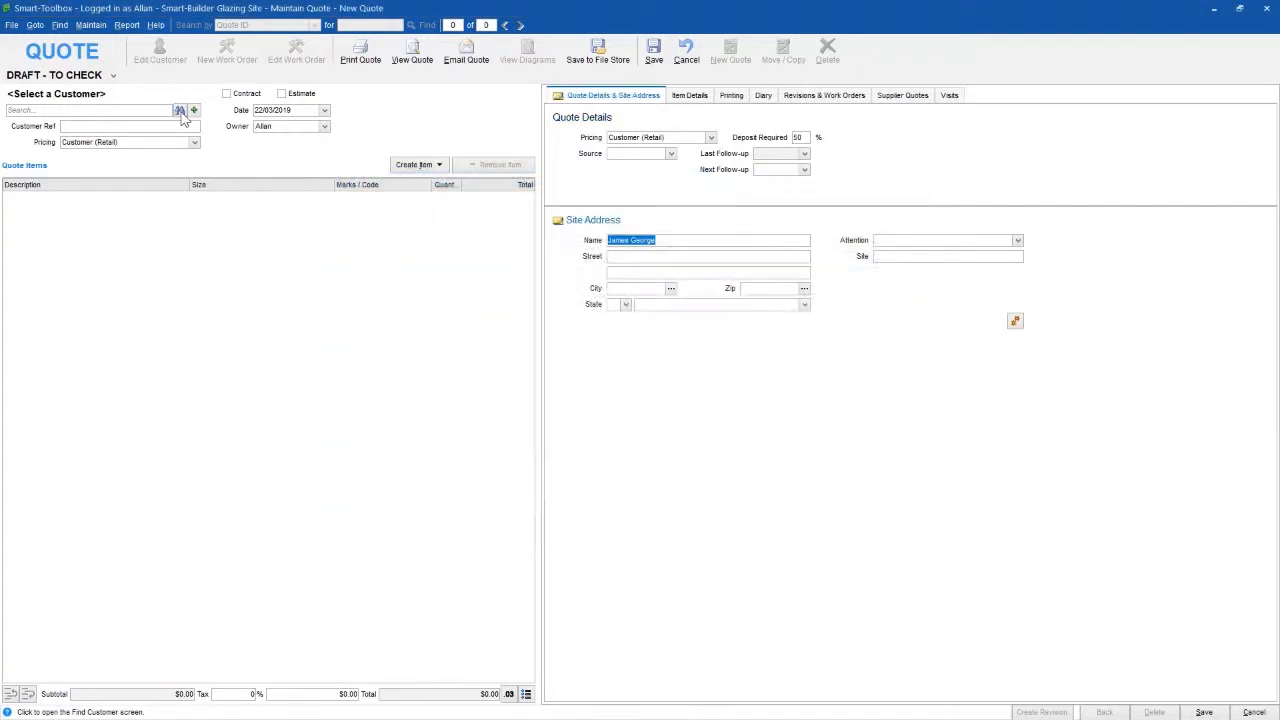
left_click(180, 110)
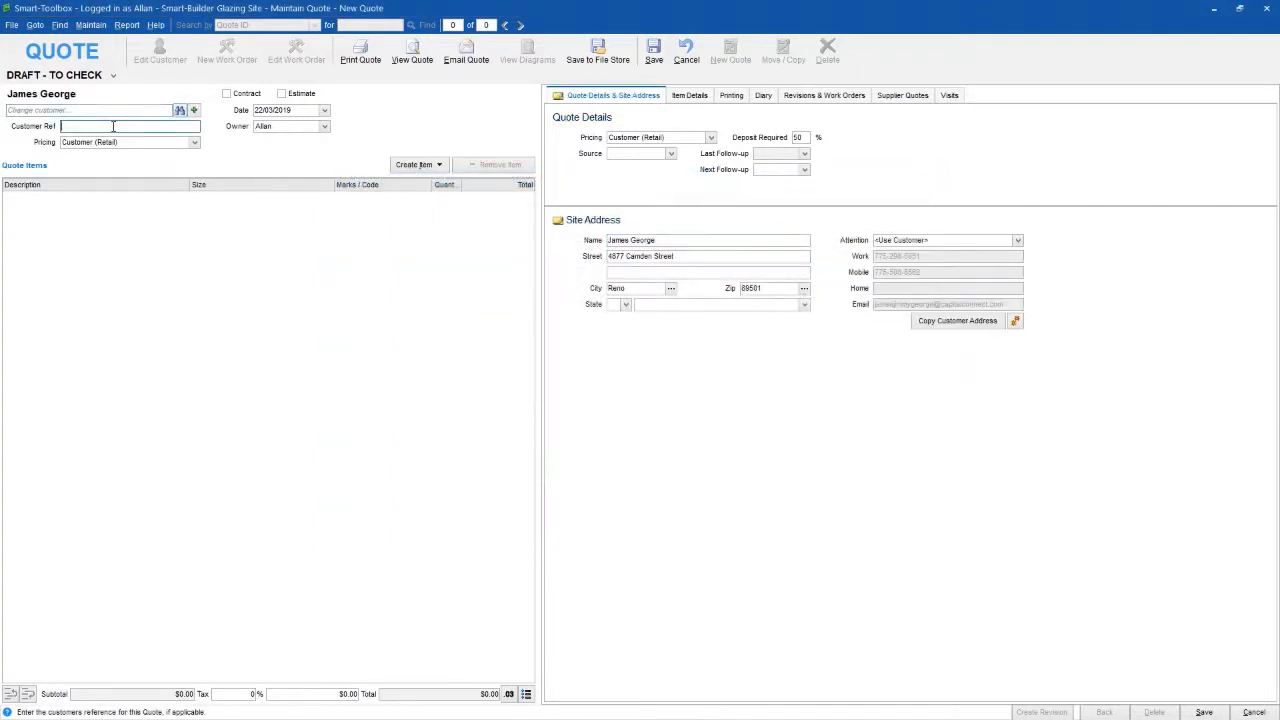
mouse_move(112, 128)
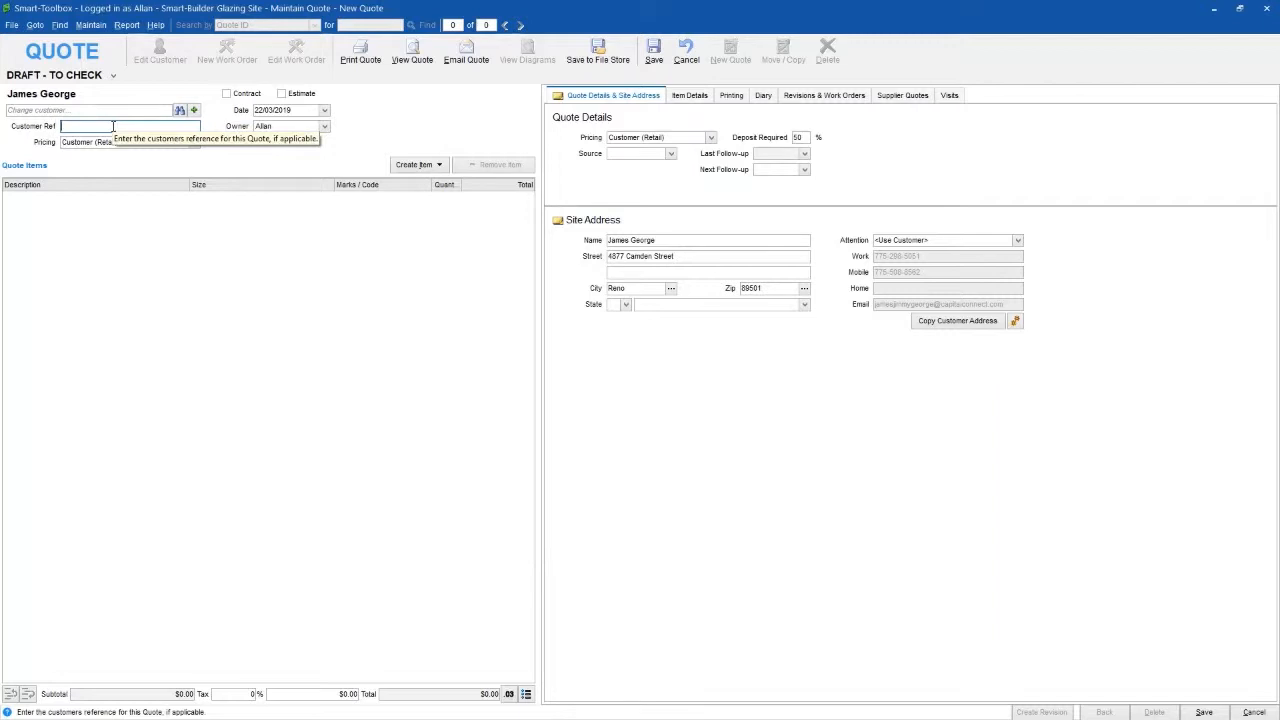
type("ACADIA - IG Replacements")
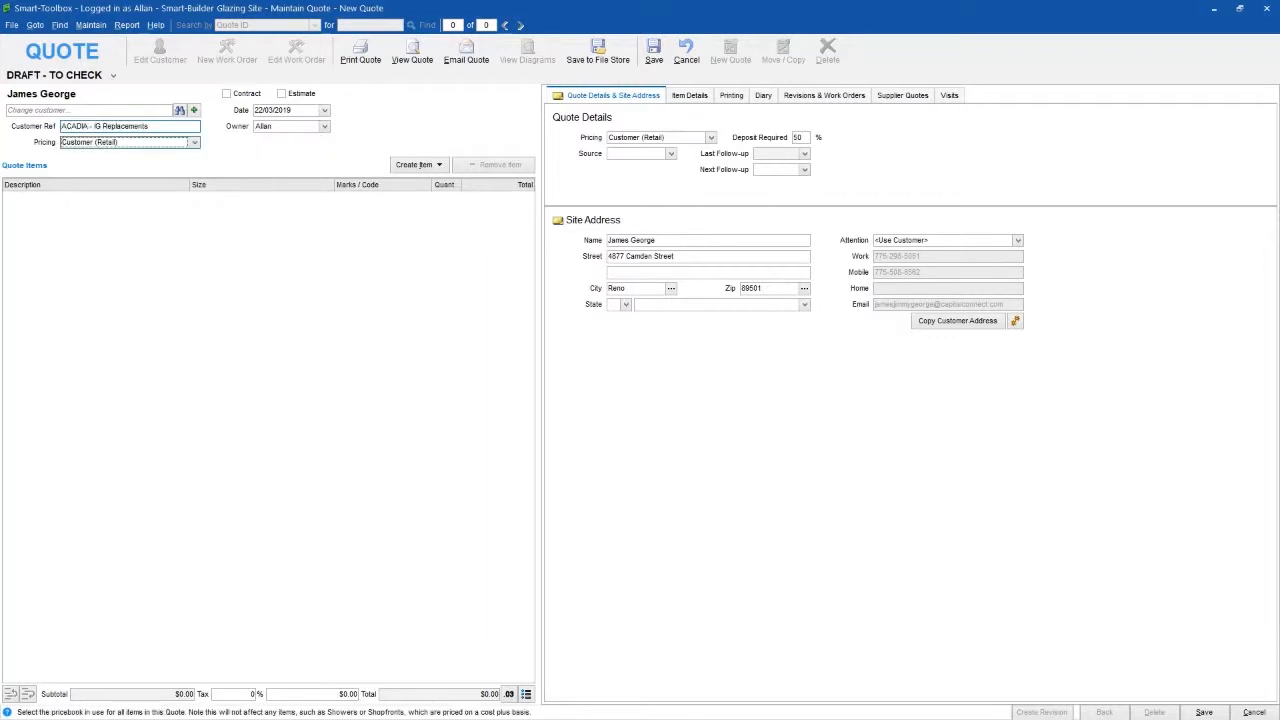
Add the 1" OA Clear/Clear IGU replacement job with installation as a quote line item.
left_click(418, 164)
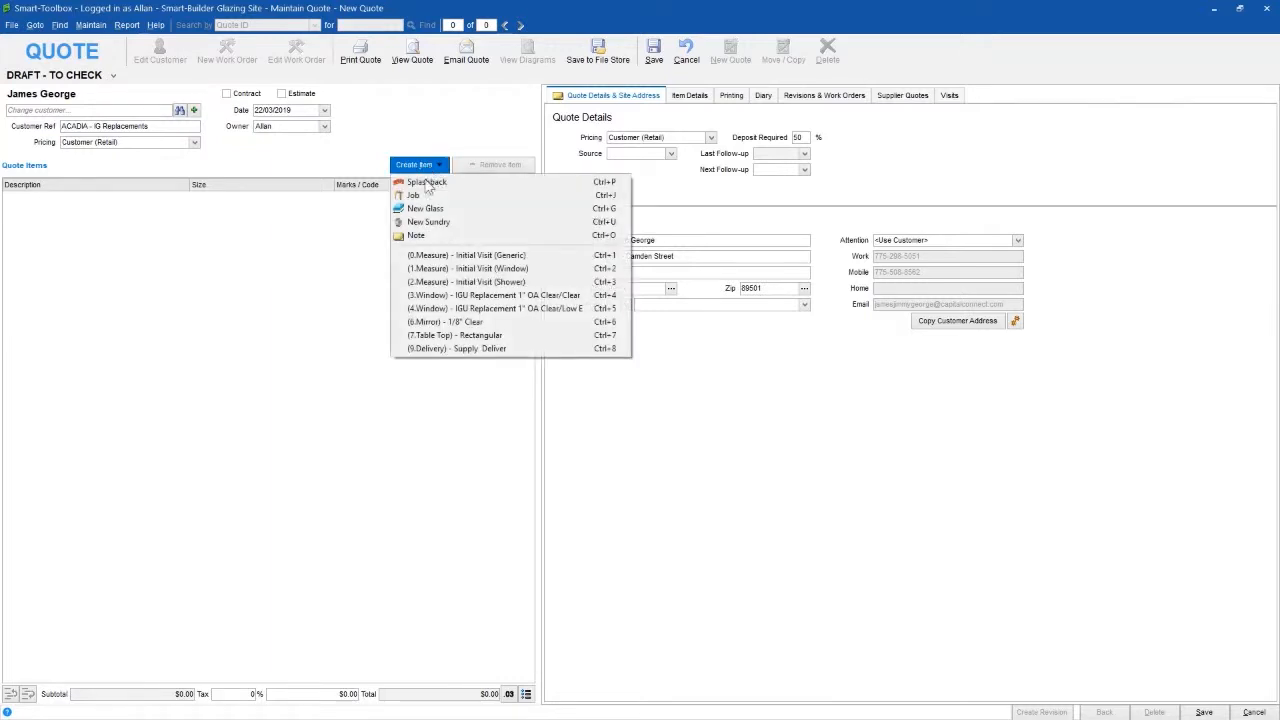
mouse_move(492, 296)
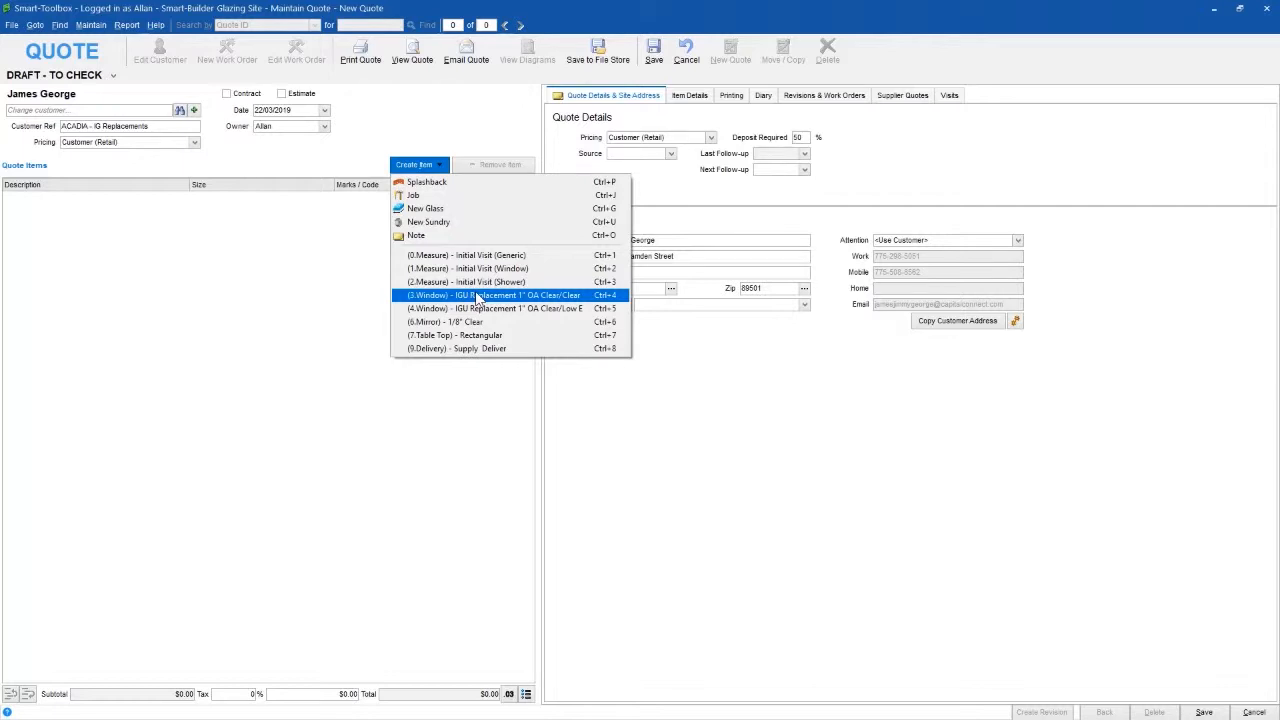
left_click(492, 294)
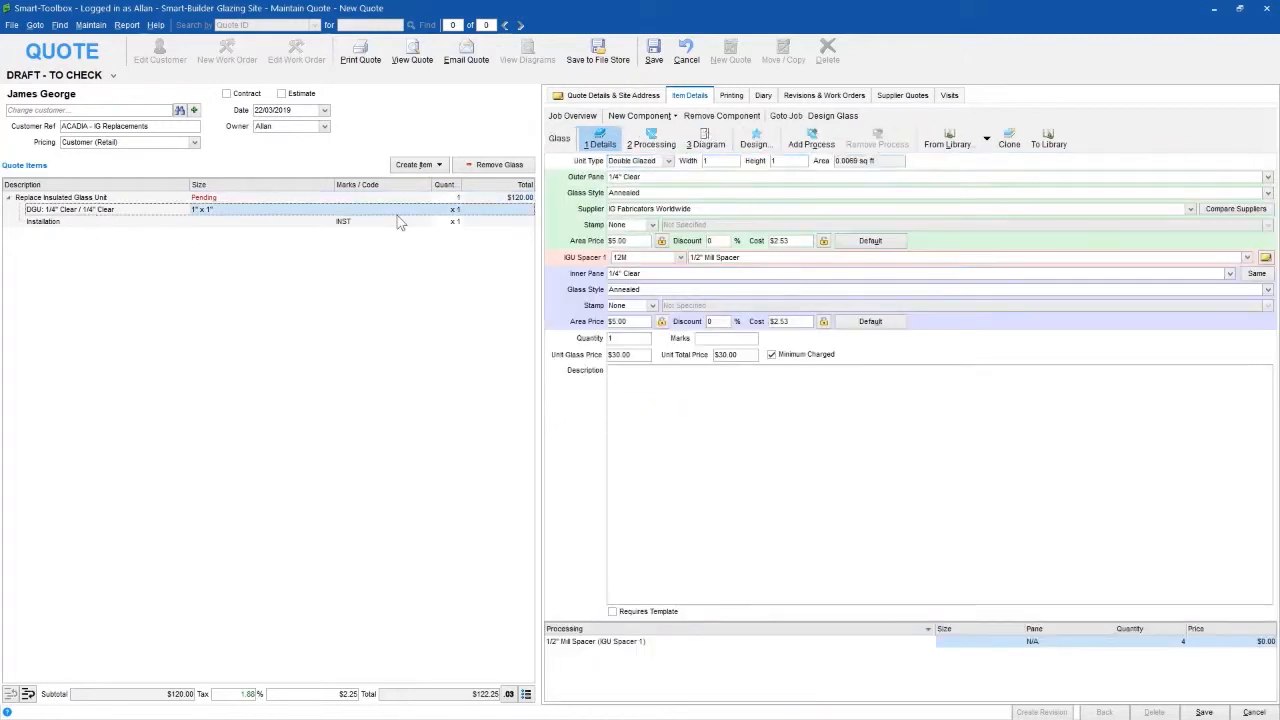
Add clear insulated glass units sized 32" wide by 44" high to the job.
left_click(718, 160)
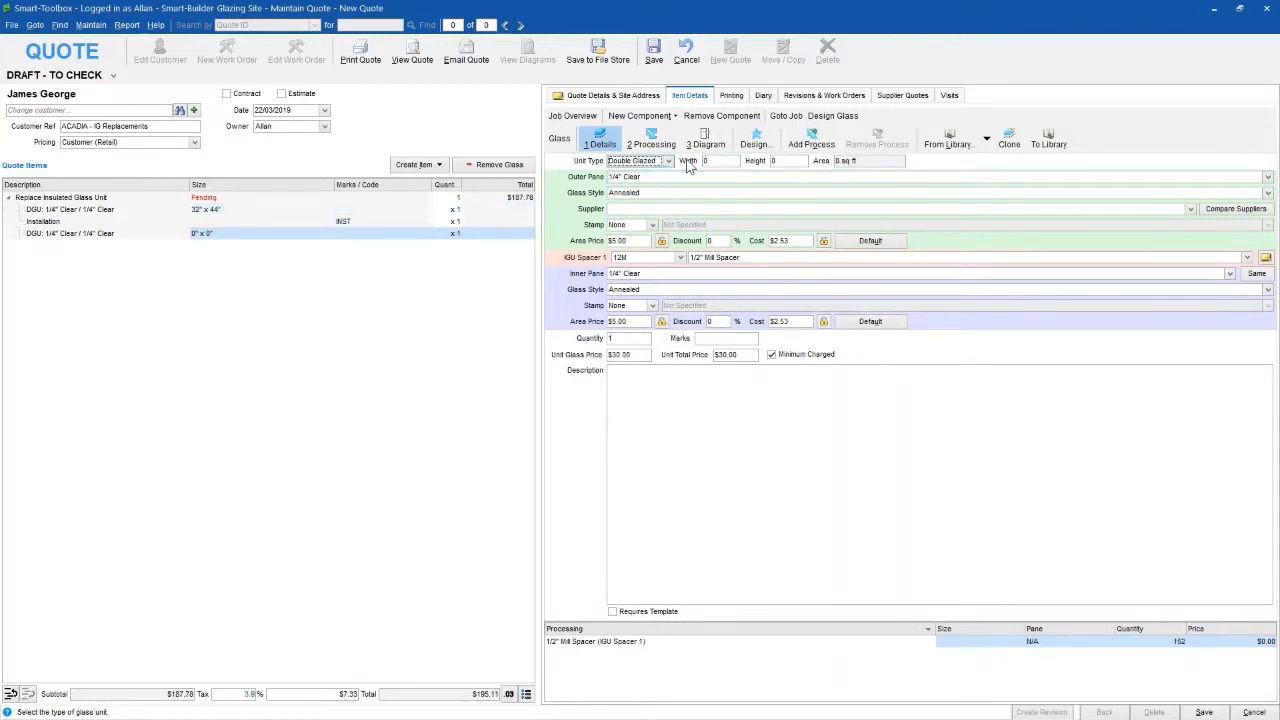
type("32")
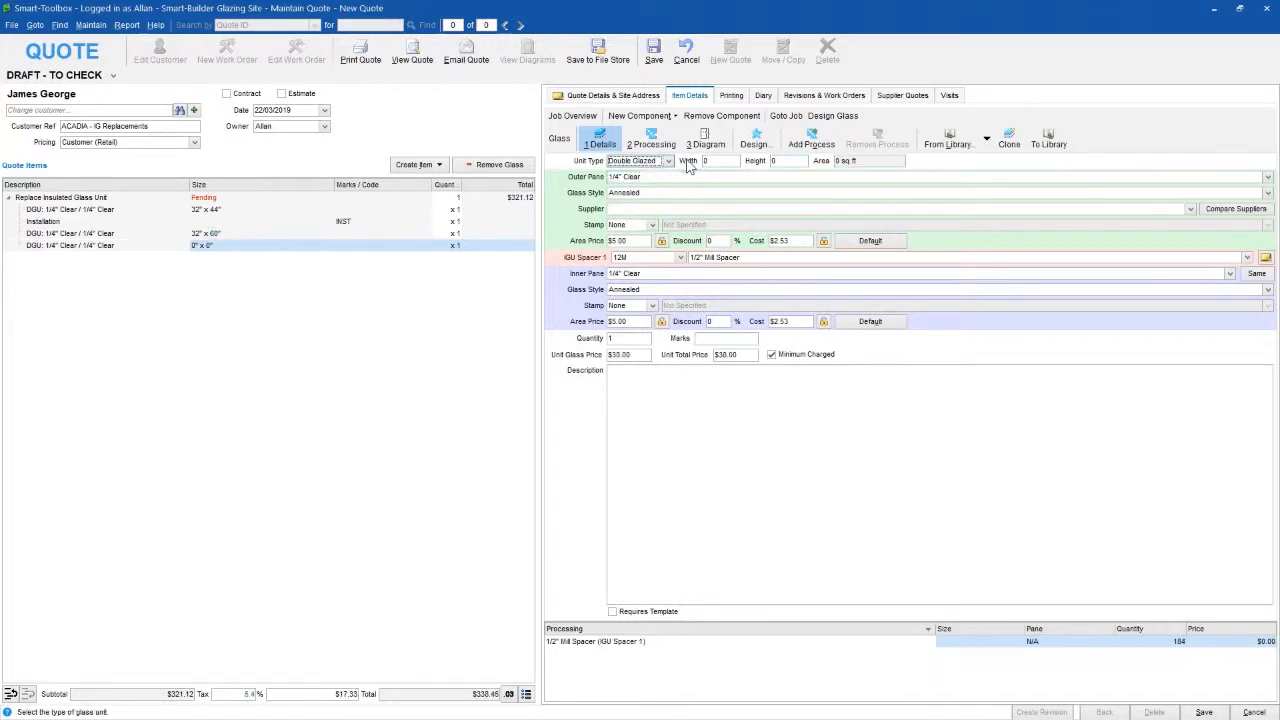
type("44")
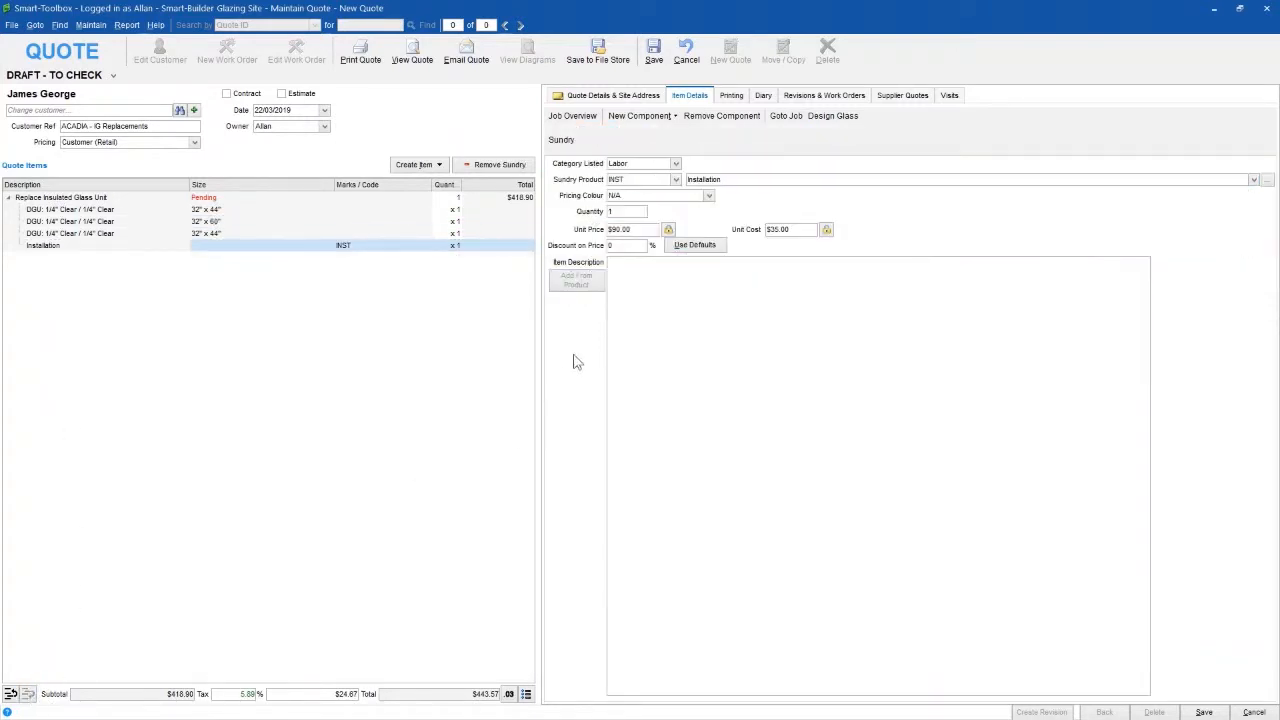
Change the Installation sundry quantity to 4.
left_click(628, 212)
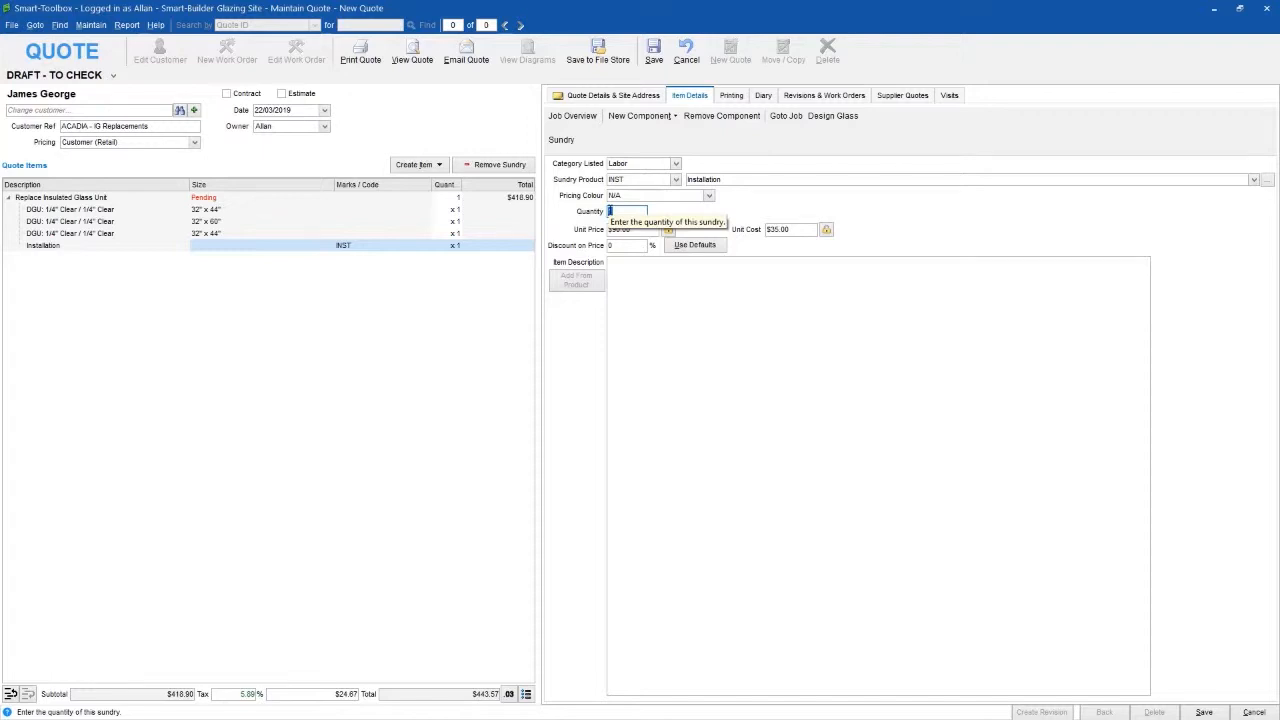
type("4")
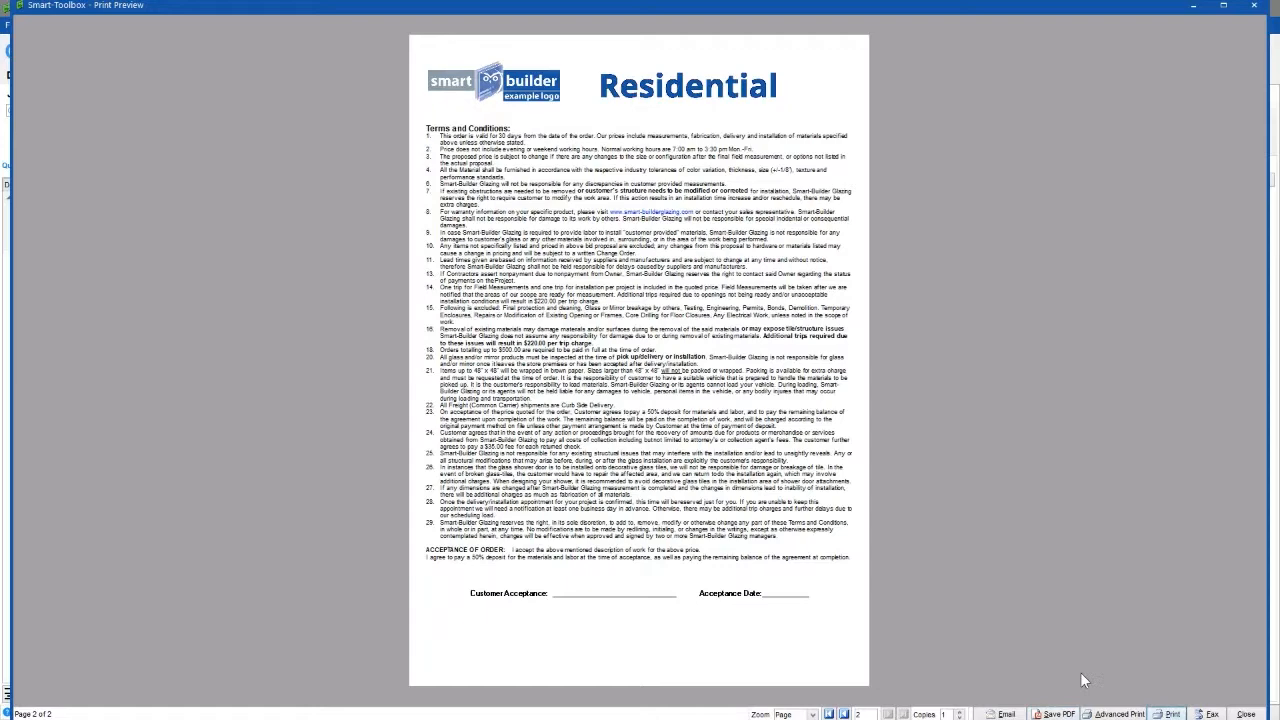
Close the print preview of the quote, returning to the status confirmation prompt.
left_click(830, 714)
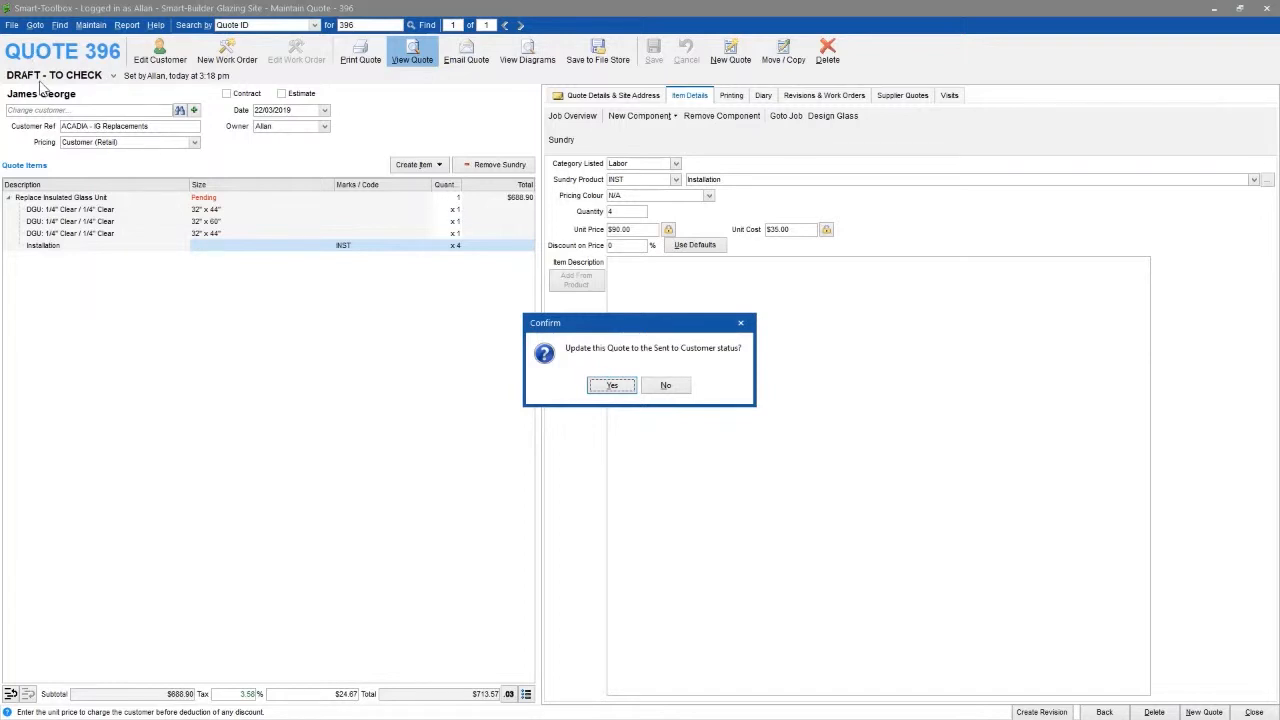
mouse_move(590, 362)
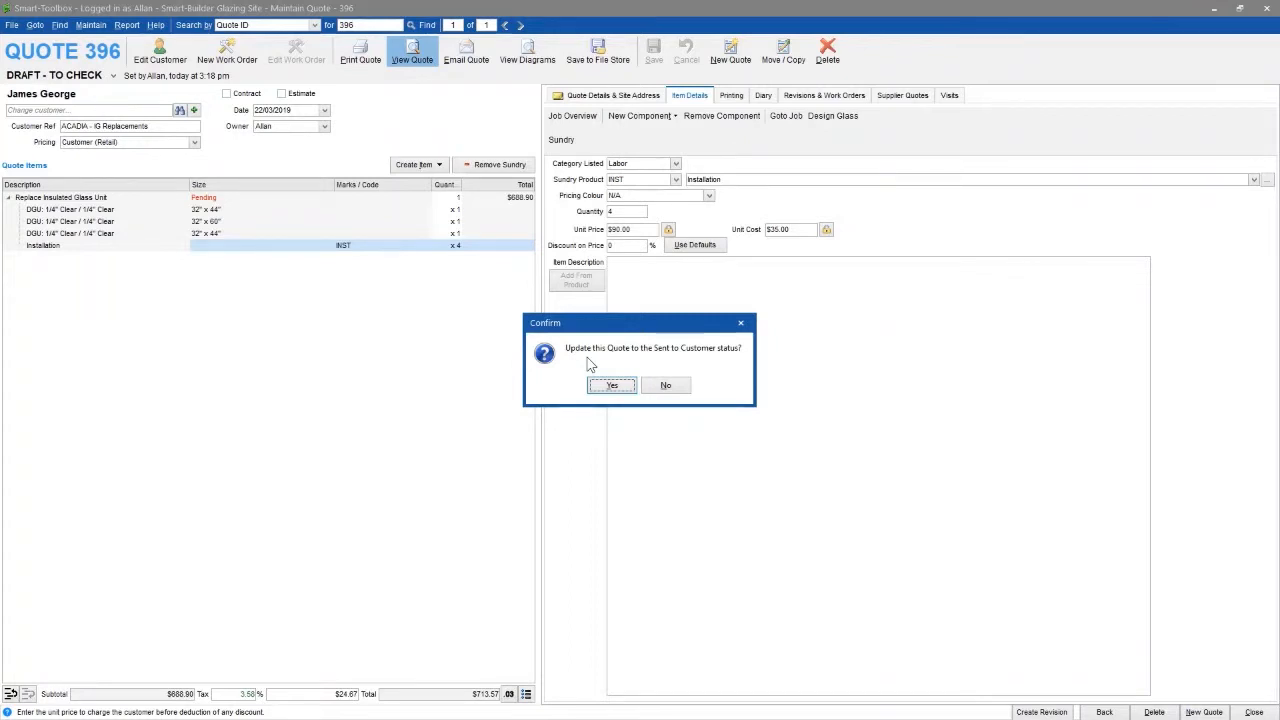
Confirm changing quote 396's status to Sent to Customer.
left_click(612, 384)
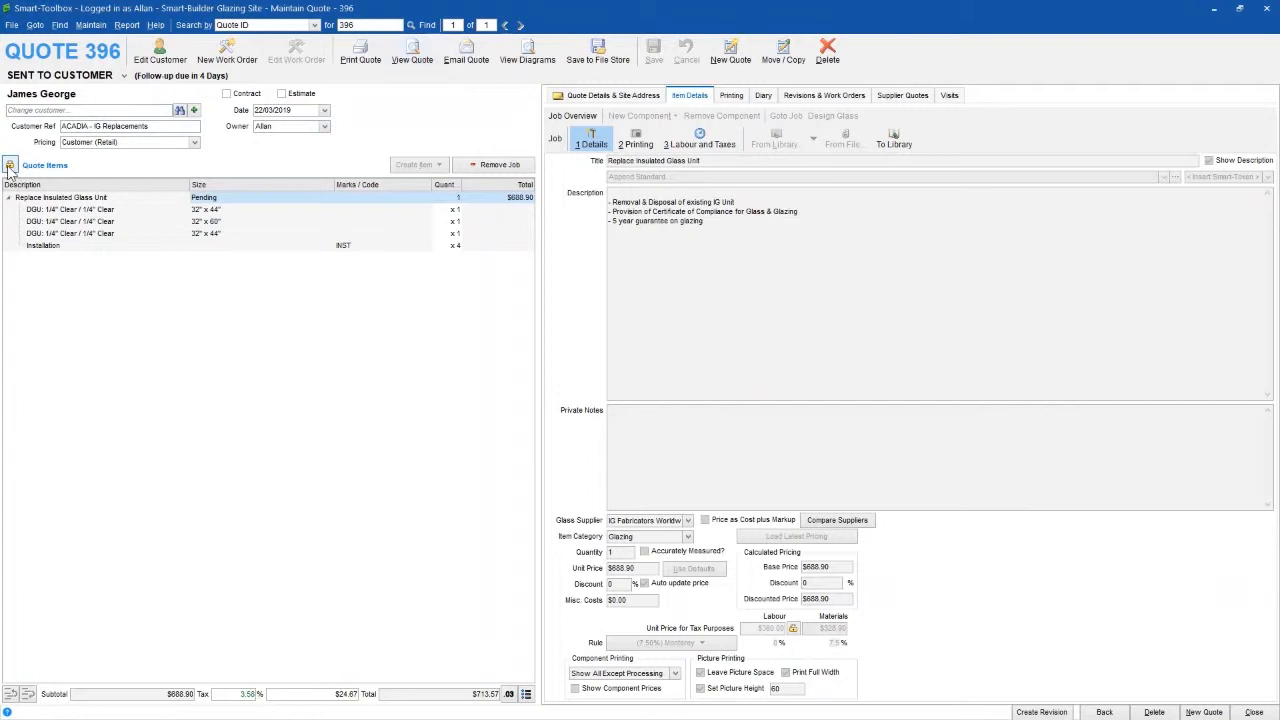
mouse_move(746, 248)
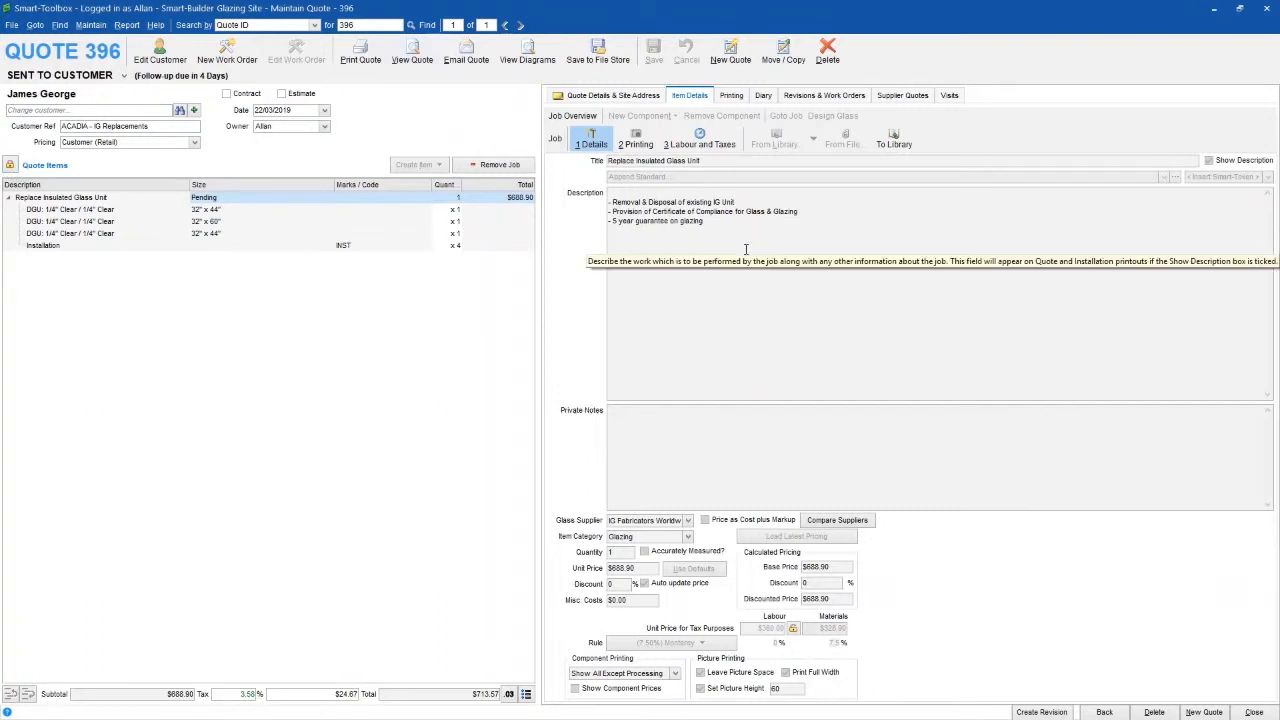